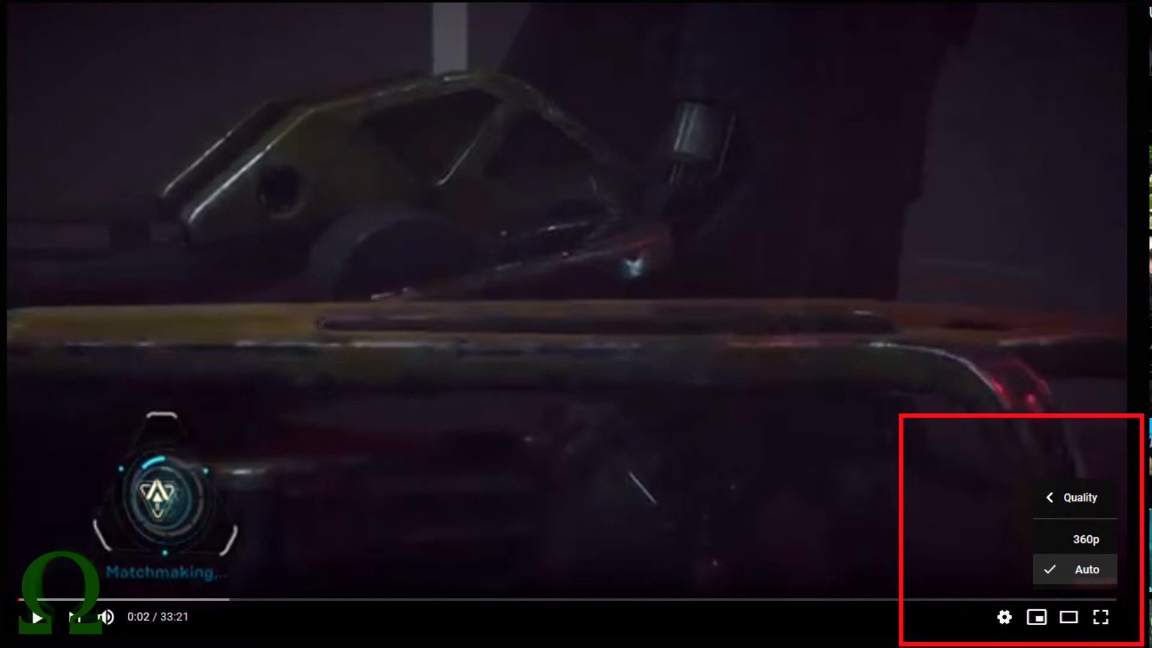
# Open the player's settings menu to confirm quality now shows Auto 1080p HD.
pyautogui.click(1071, 497)
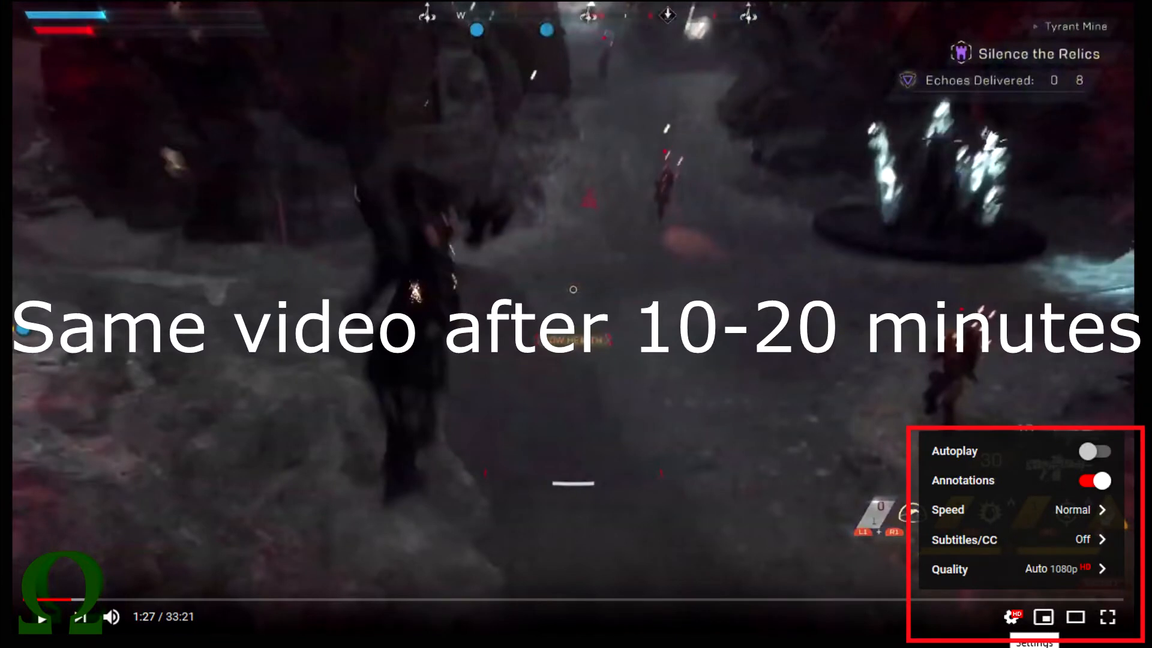